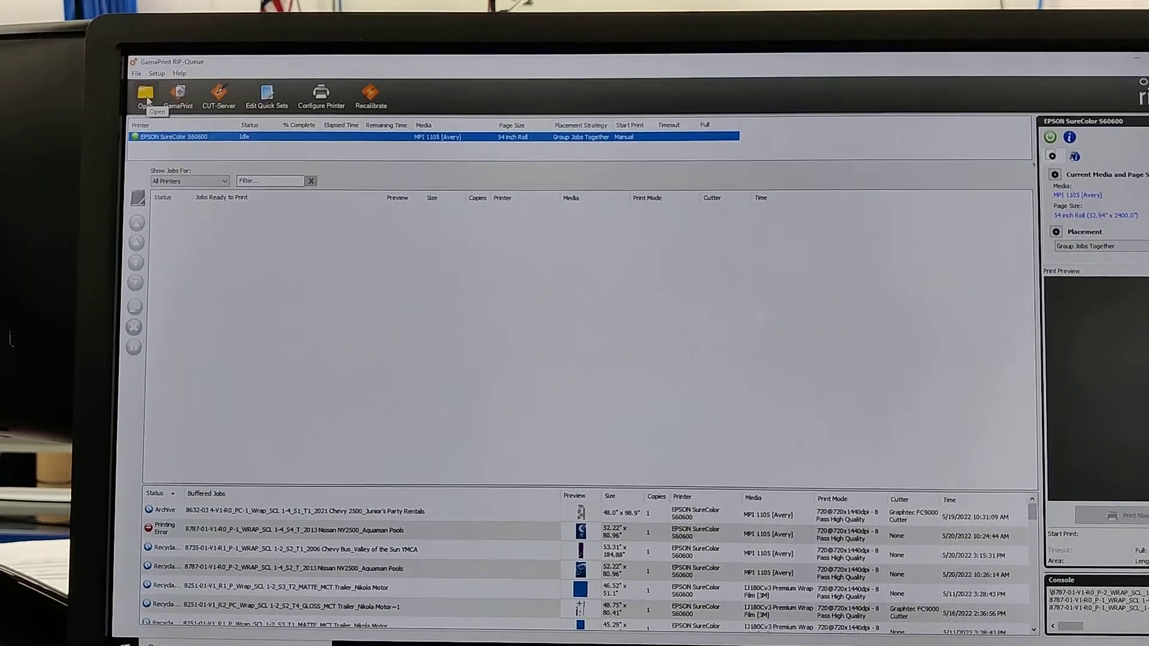
Browse to CB Orders > 8632 > Production Files and select the Chevy 3500 wrap PDF.
{"action": "left_click", "coordinate": [145, 93]}
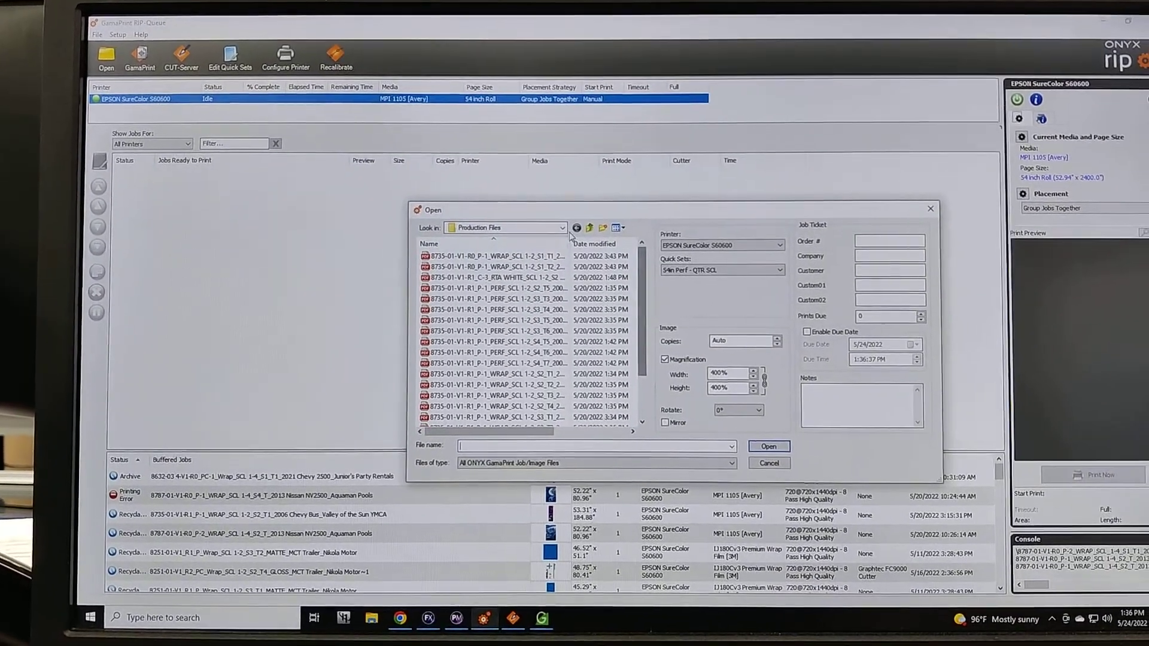
{"action": "left_click", "coordinate": [505, 227]}
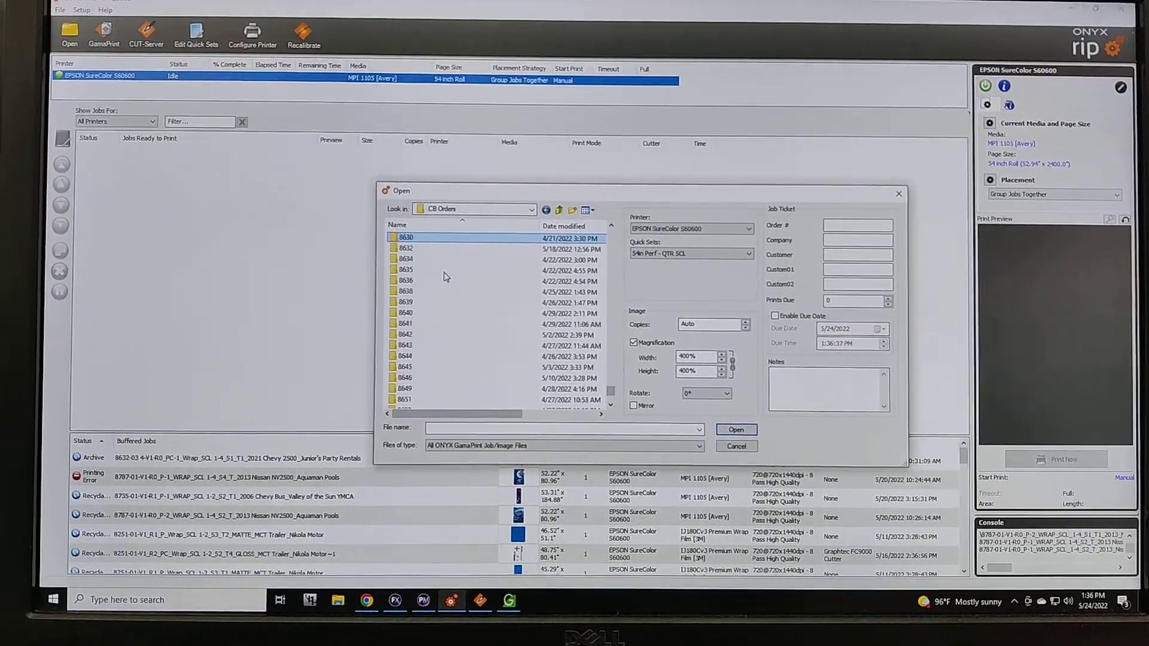
{"action": "double_click", "coordinate": [406, 237]}
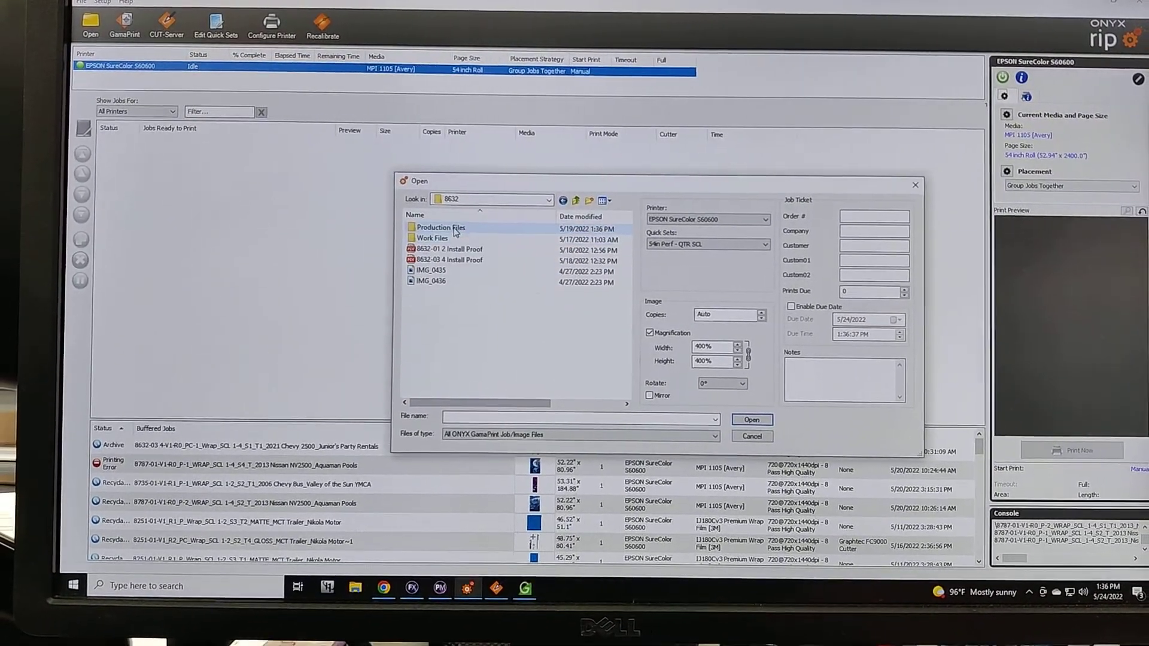
{"action": "double_click", "coordinate": [440, 227]}
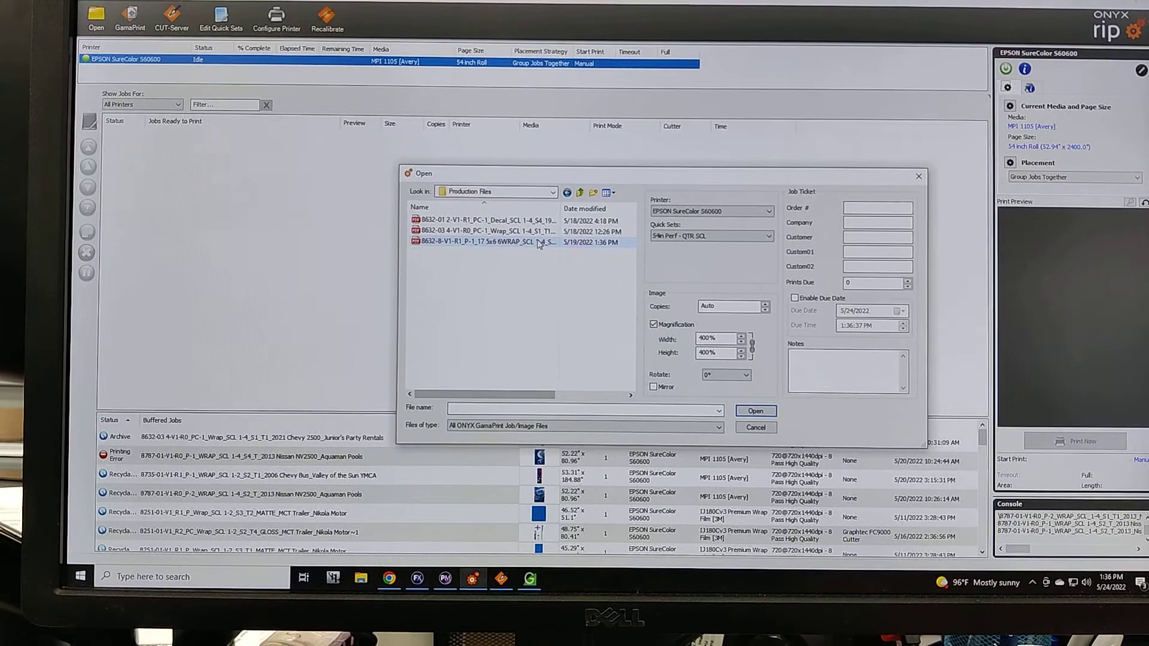
{"action": "mouse_move", "coordinate": [524, 245]}
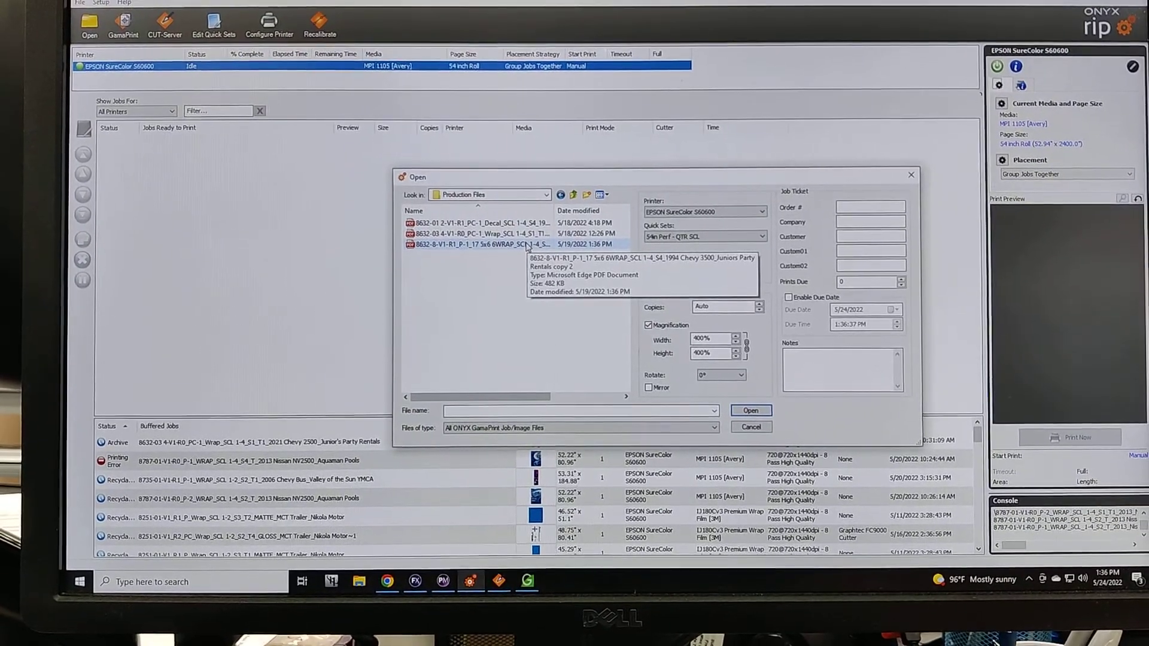
{"action": "left_click", "coordinate": [483, 233]}
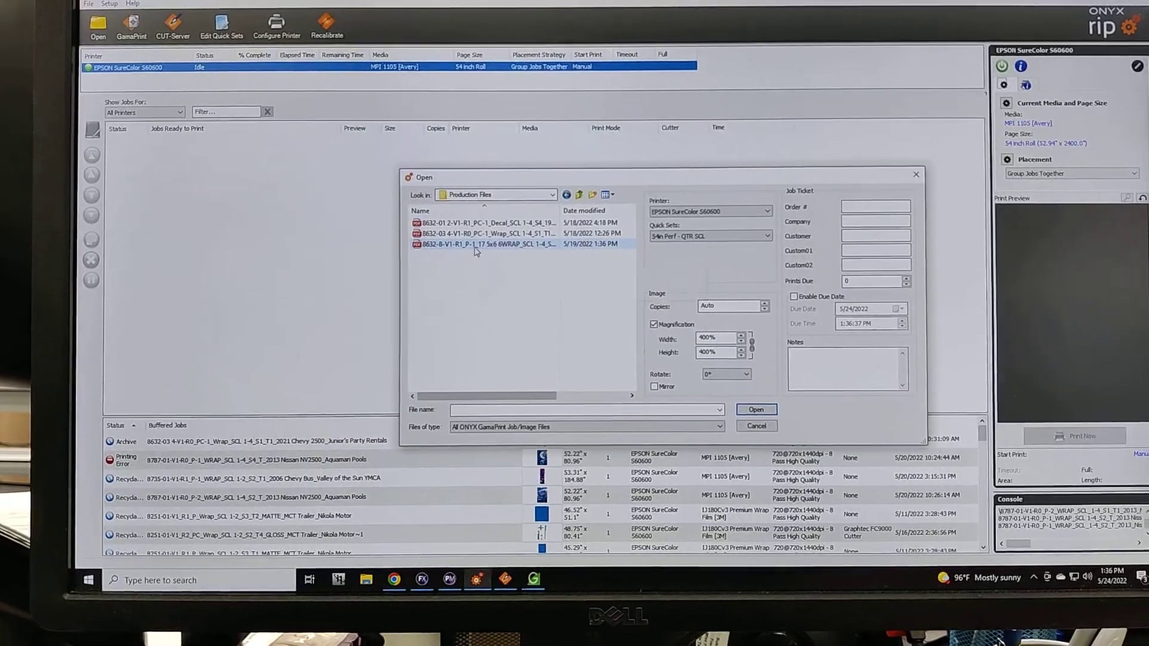
Load the wrap PDF into the queue with the 54in Cast - QTR SCL quick set at 400% magnification.
{"action": "left_click", "coordinate": [484, 244]}
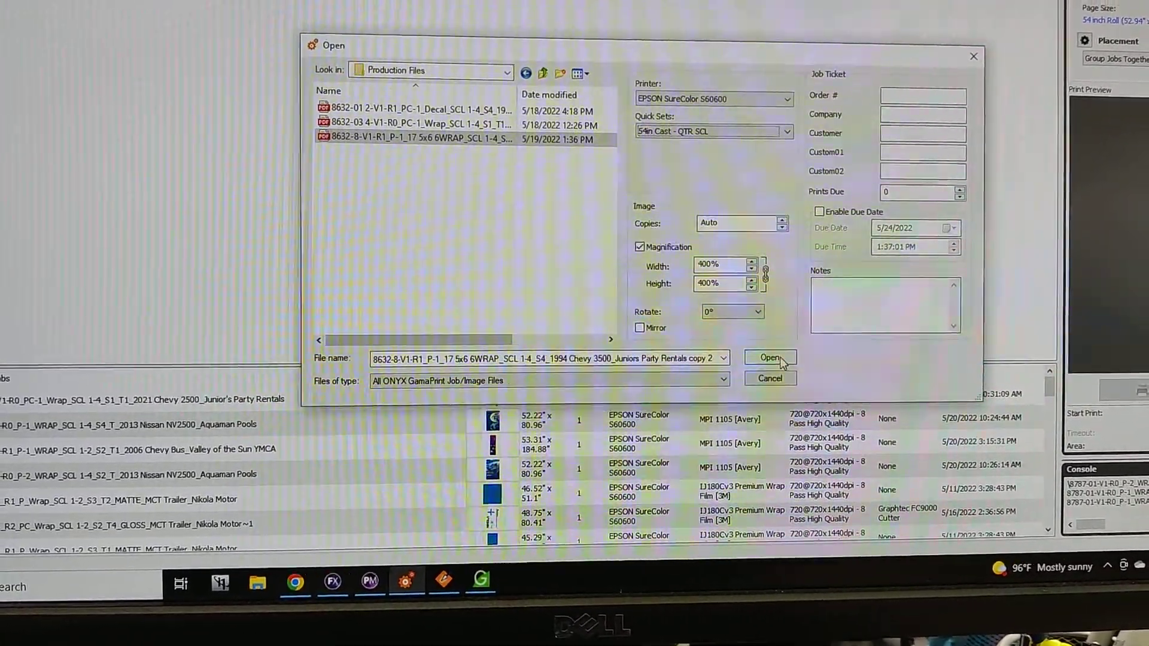
{"action": "left_click", "coordinate": [770, 358]}
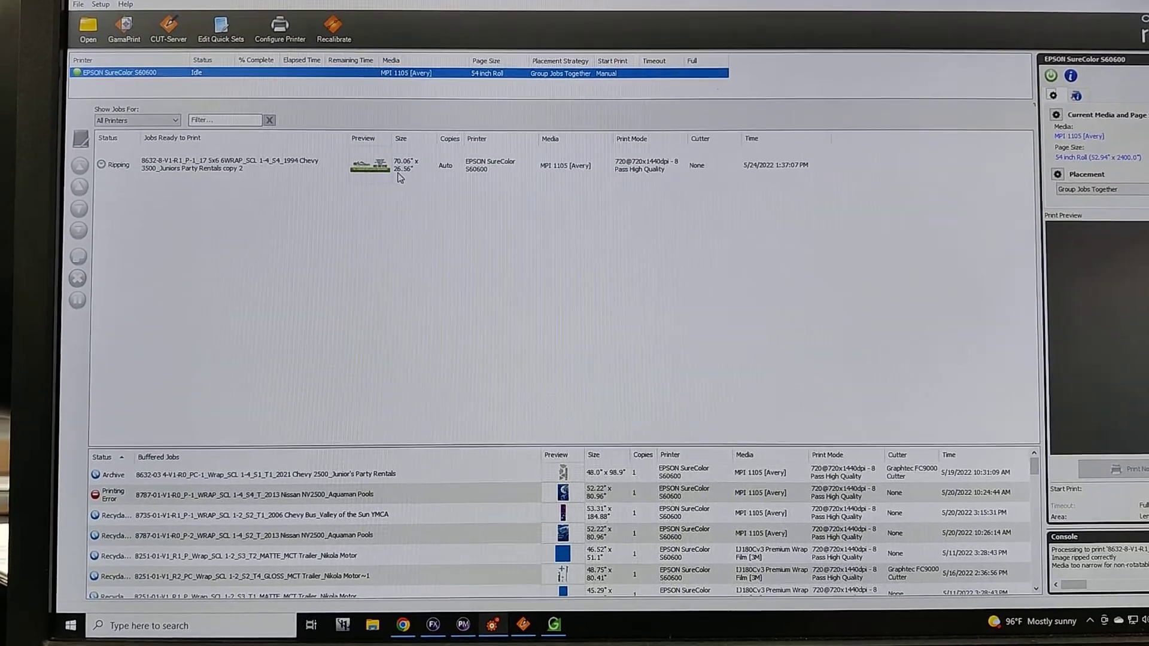
Rotate the wrap job 90° in Job Properties so it measures 26.56 x 70.06 inches.
{"action": "double_click", "coordinate": [220, 164]}
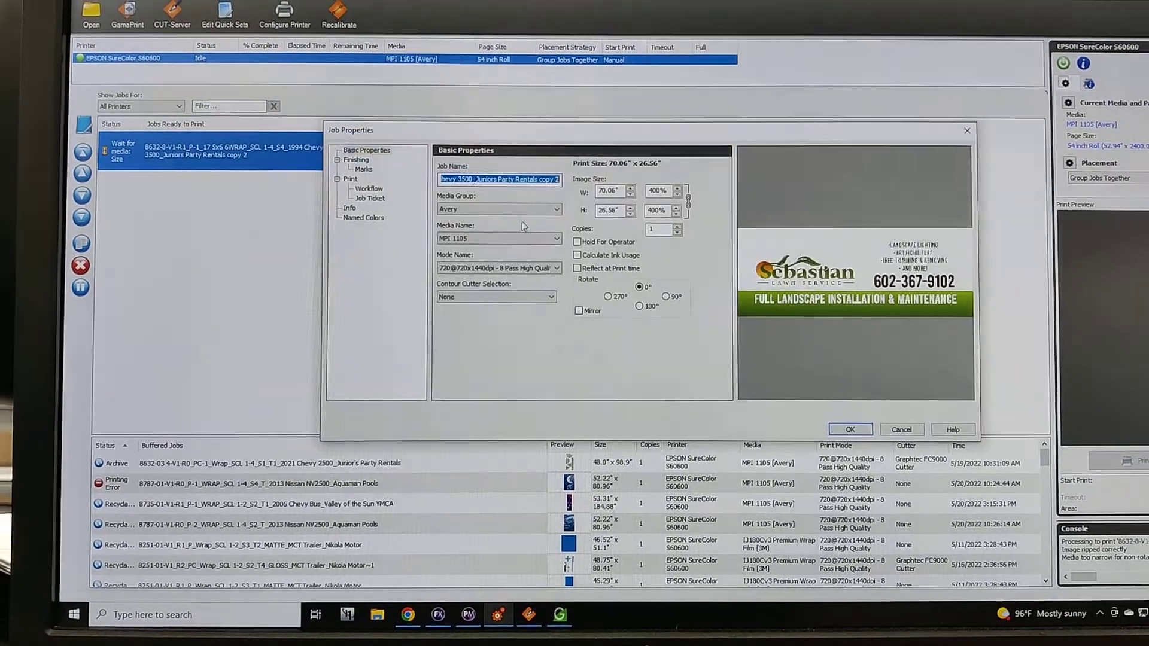
{"action": "left_click", "coordinate": [664, 280]}
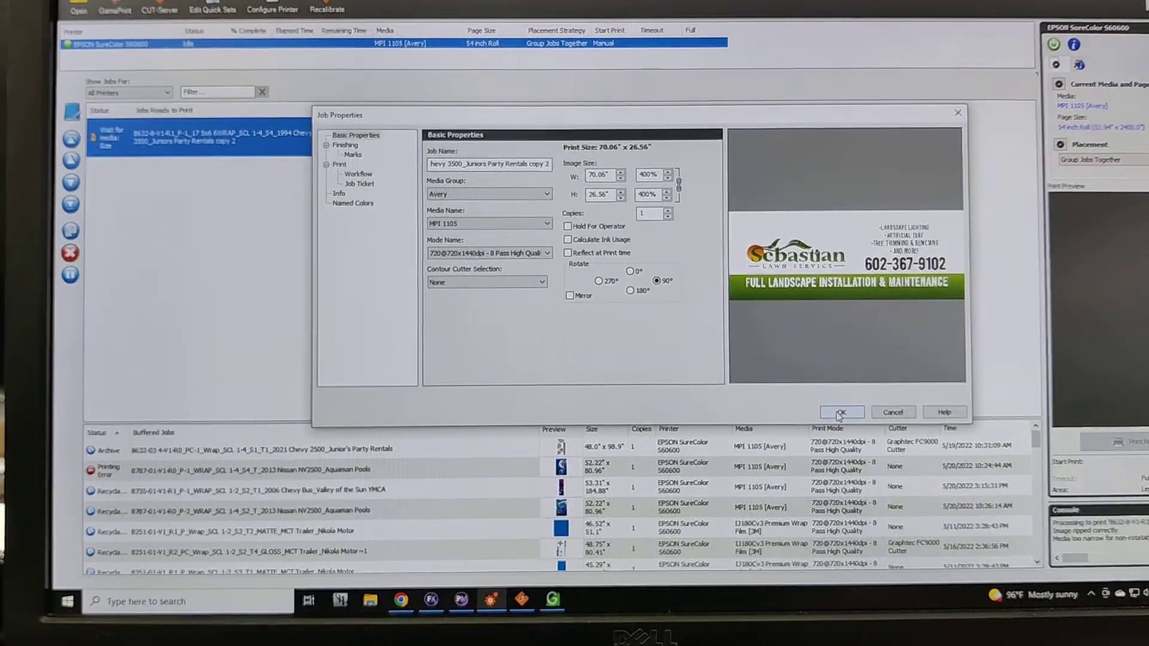
{"action": "left_click", "coordinate": [841, 410]}
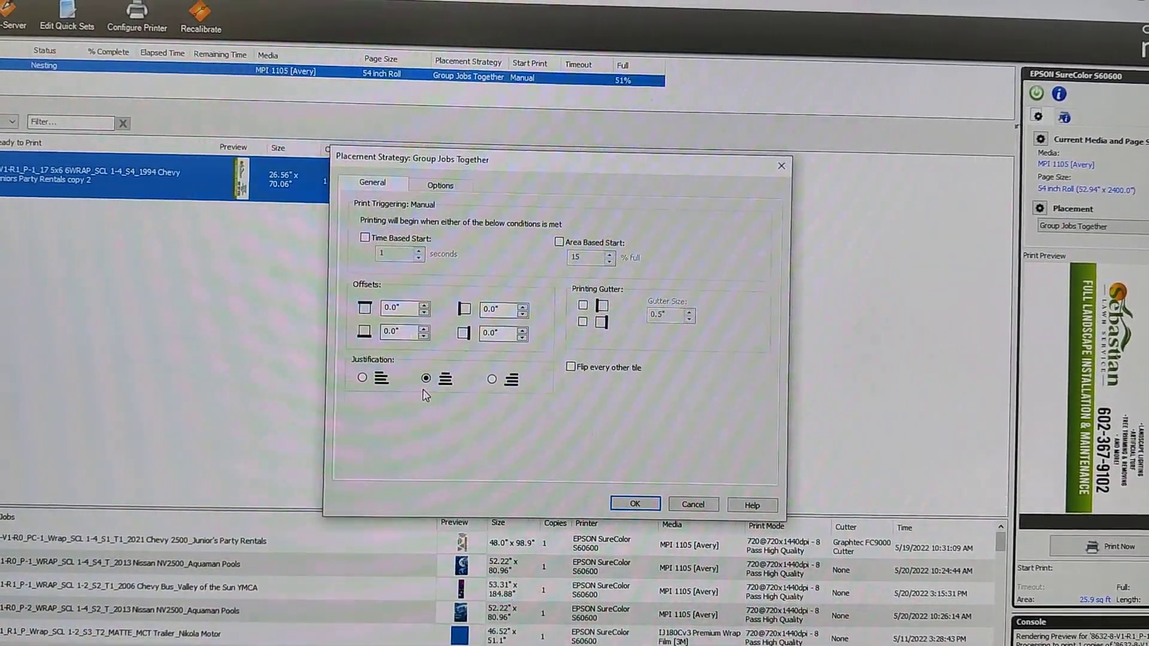
Set Group Jobs Together placement to center justification across the 54-inch roll.
{"action": "left_click", "coordinate": [439, 184]}
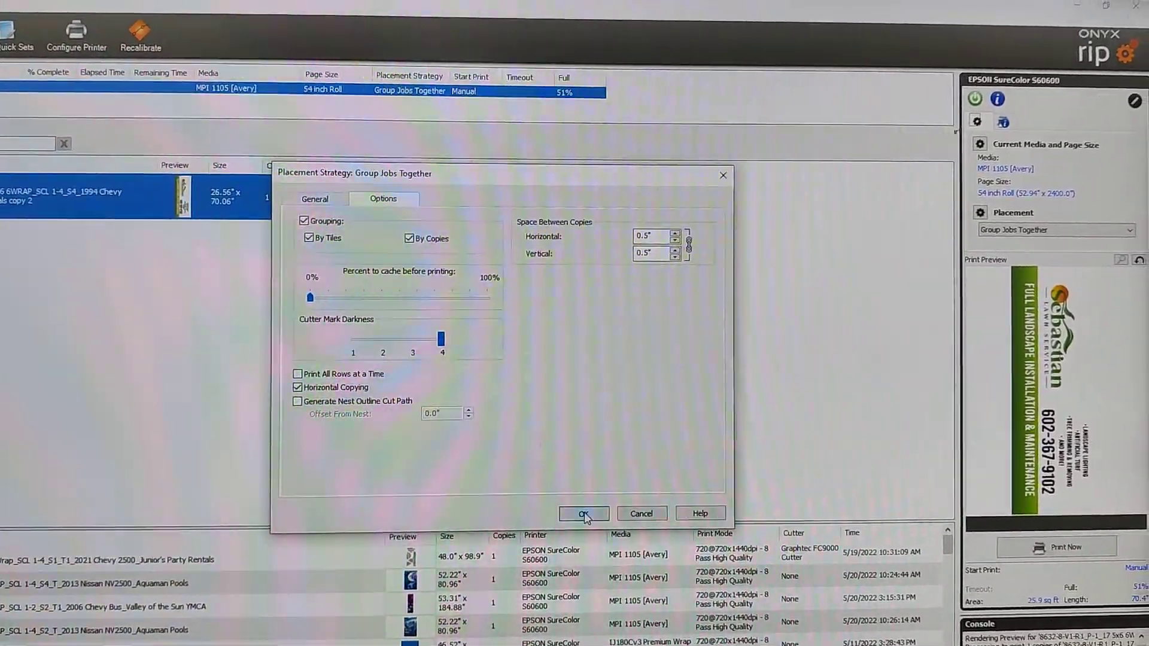
{"action": "left_click", "coordinate": [584, 514]}
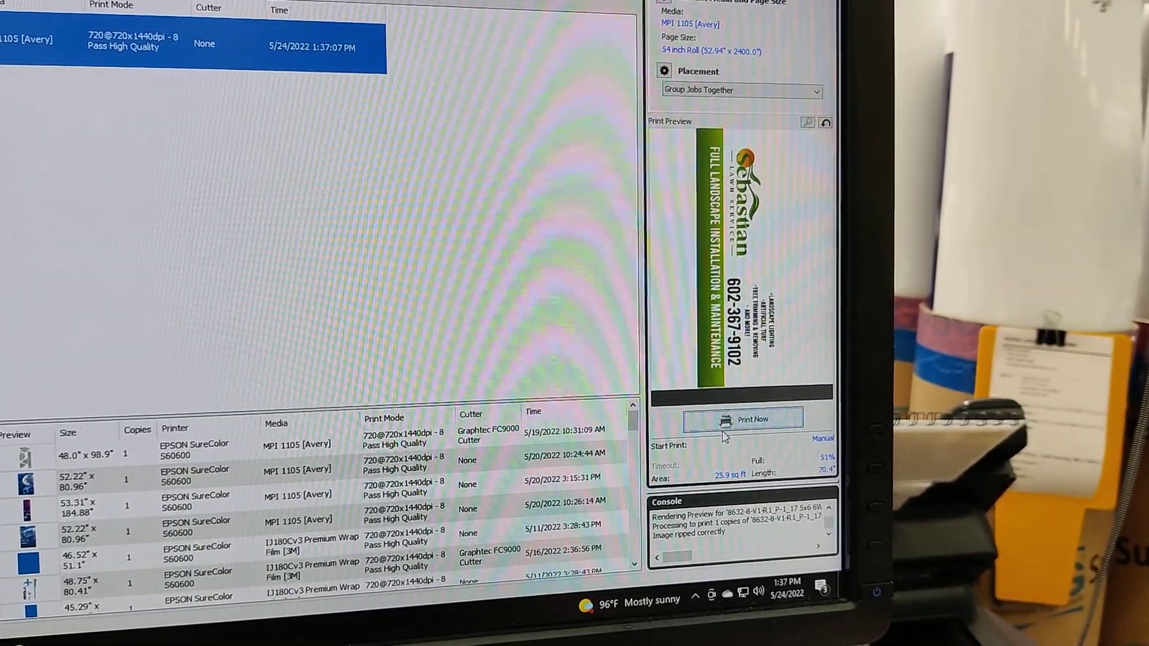
Print one copy of the rotated, centered Chevy 3500 wrap job now.
{"action": "left_click", "coordinate": [740, 418]}
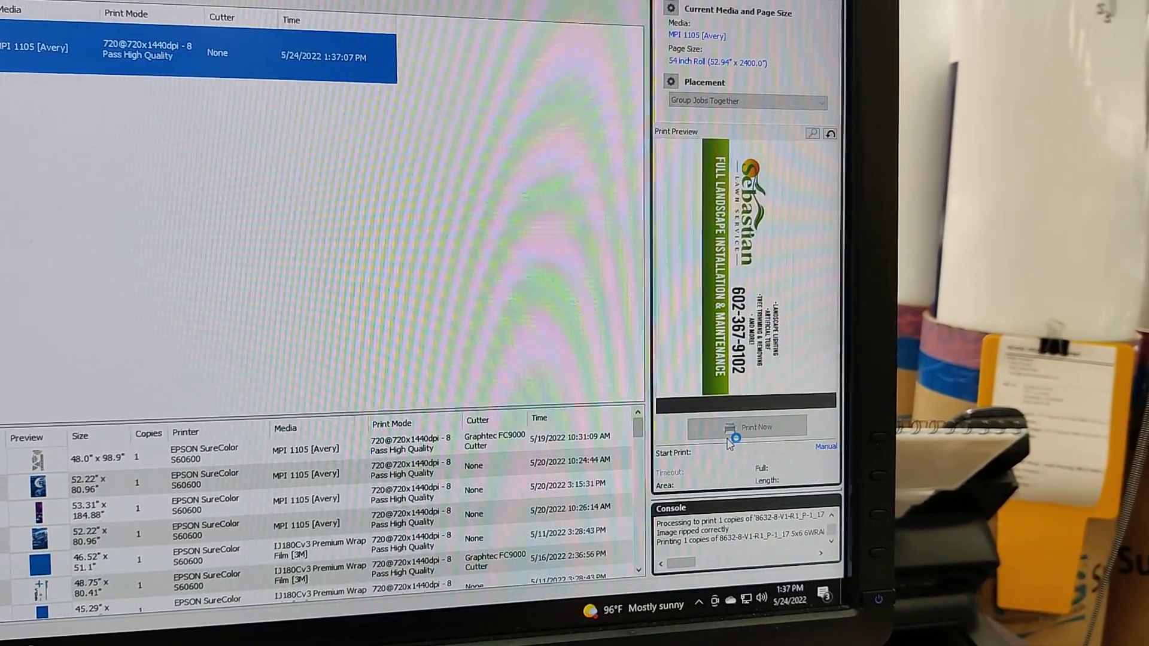